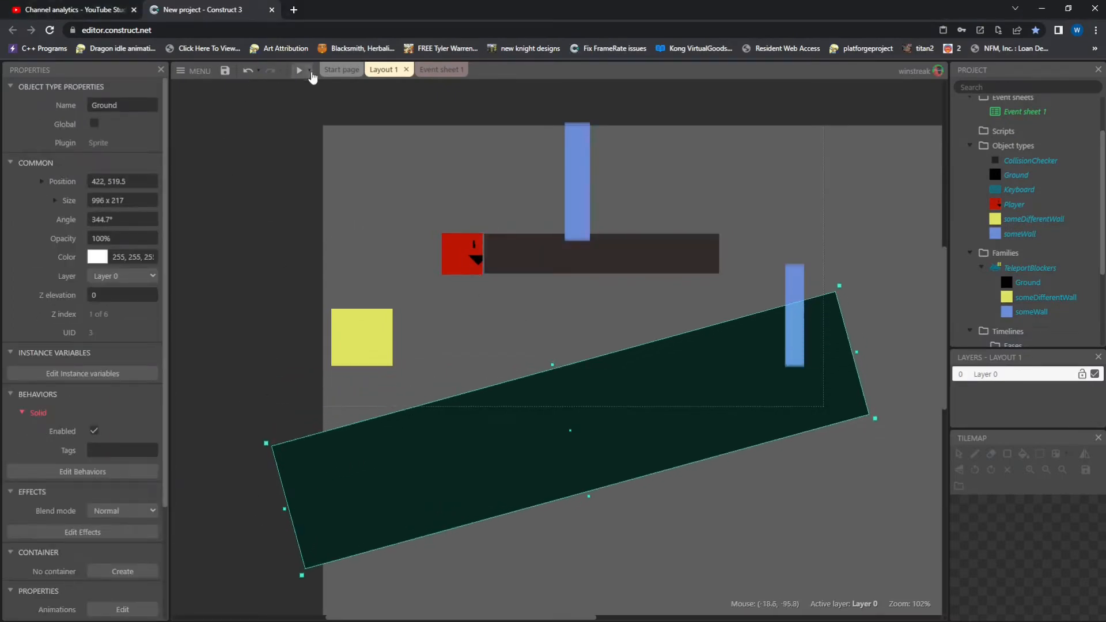
Step: Undo the Ground's rotation and resize so it sits flat and level again
left_click(300, 70)
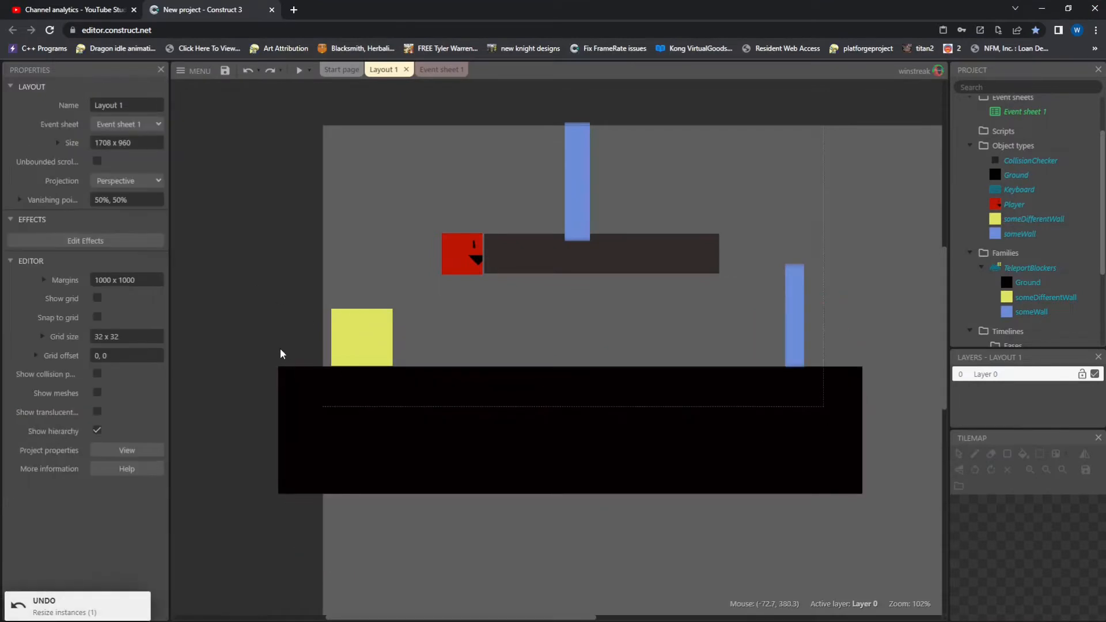
mouse_move(808, 356)
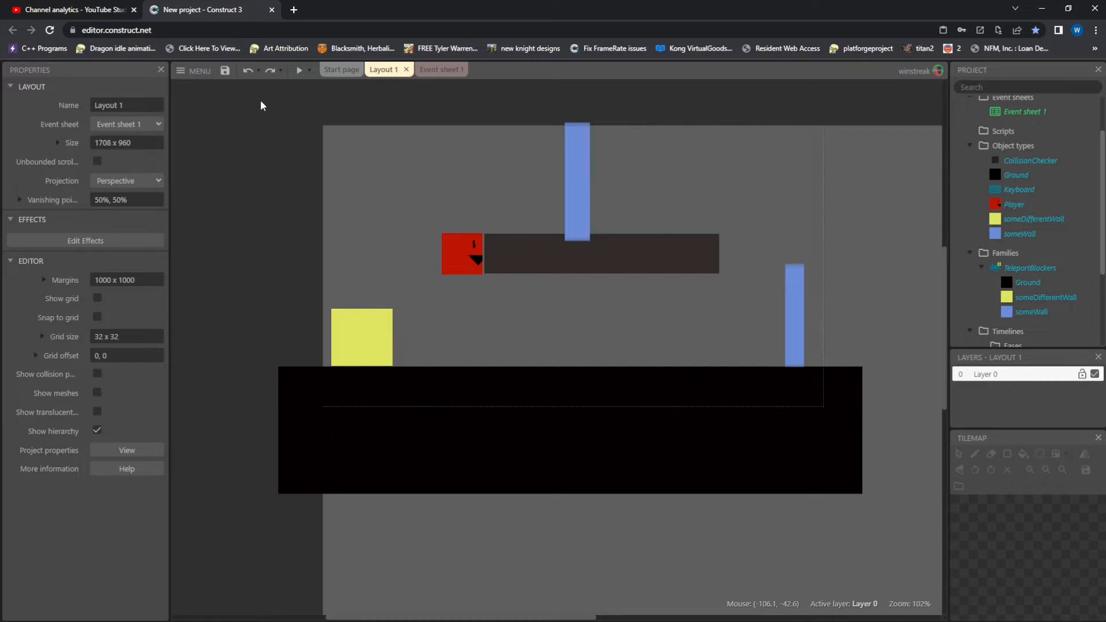
mouse_move(297, 73)
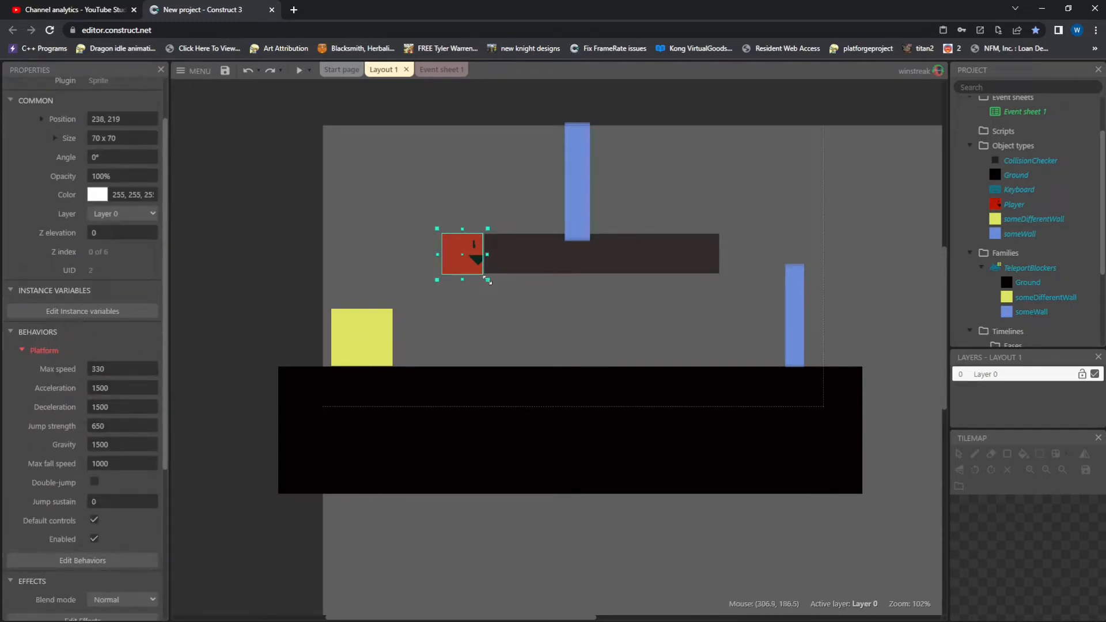
left_click(599, 252)
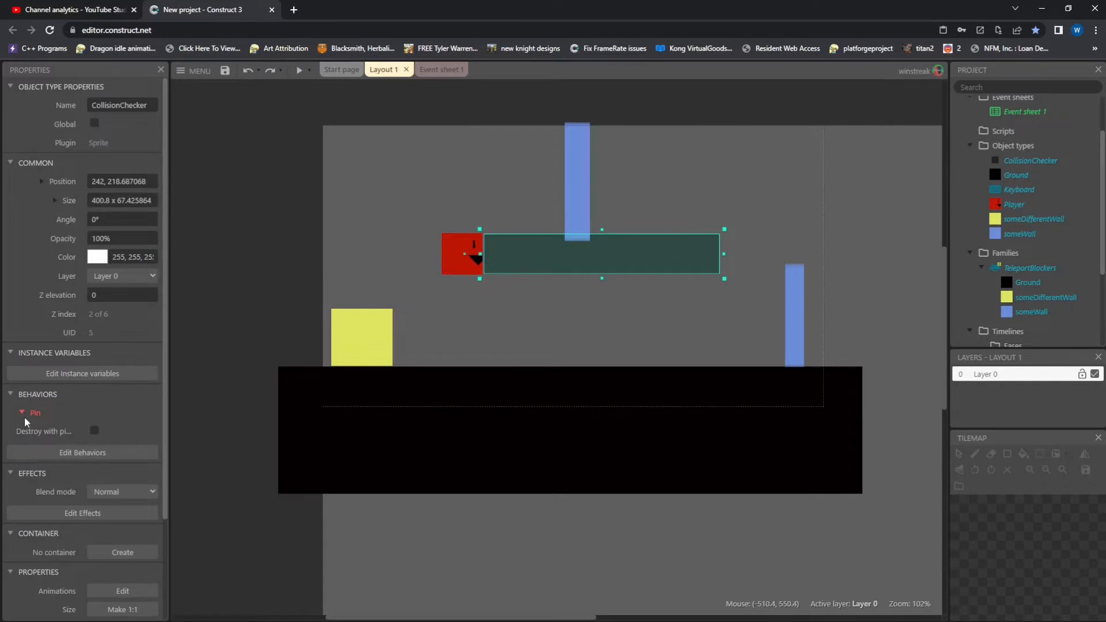
mouse_move(602, 230)
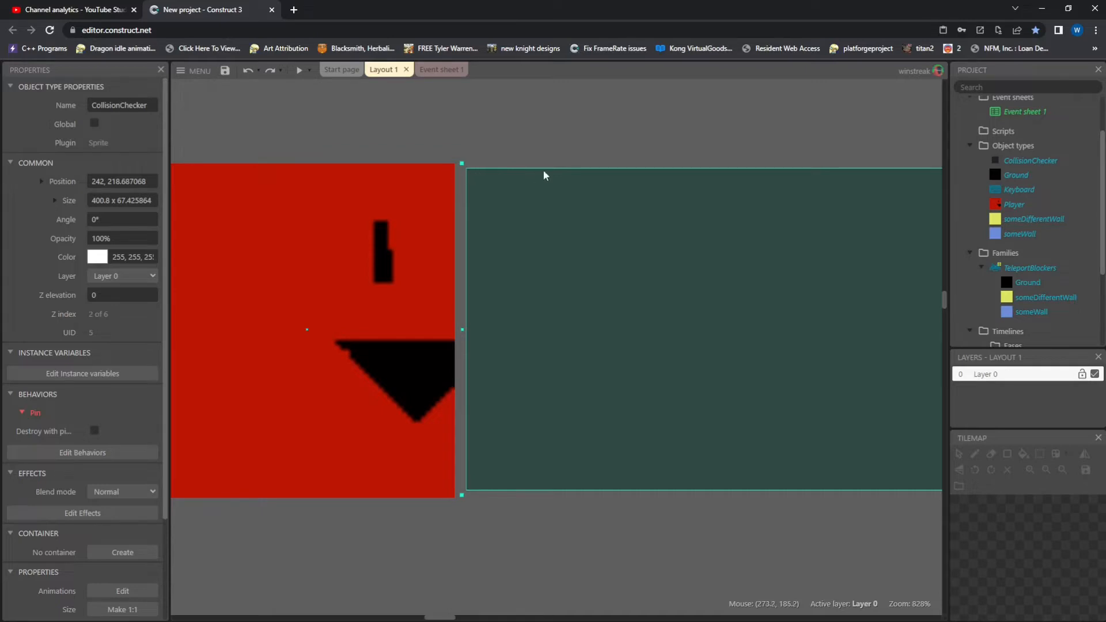
scroll("down", 3)
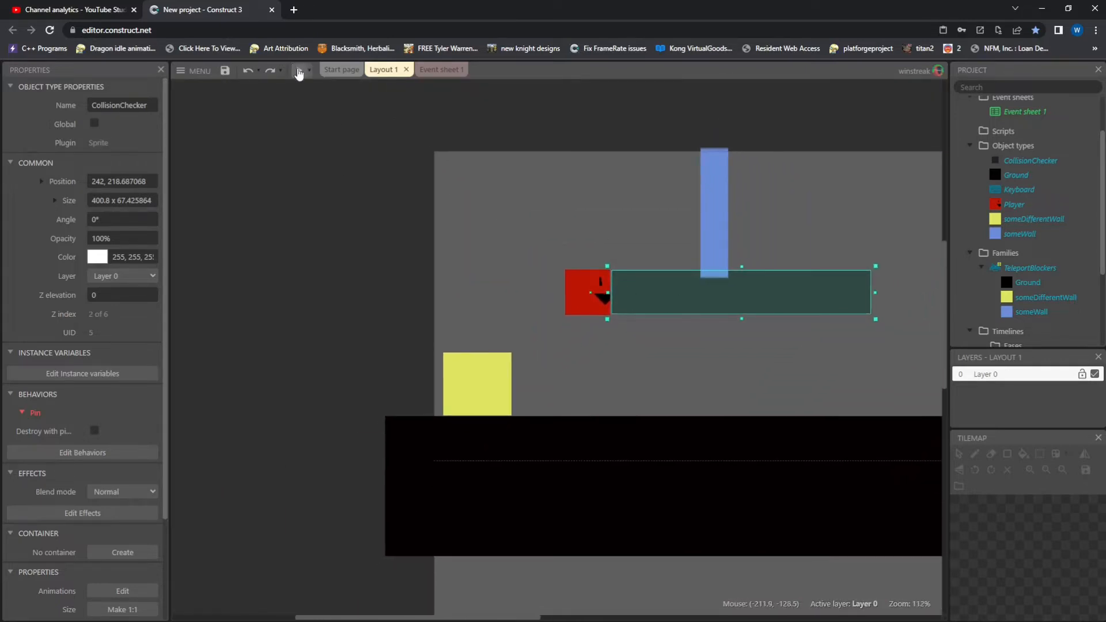
left_click(297, 70)
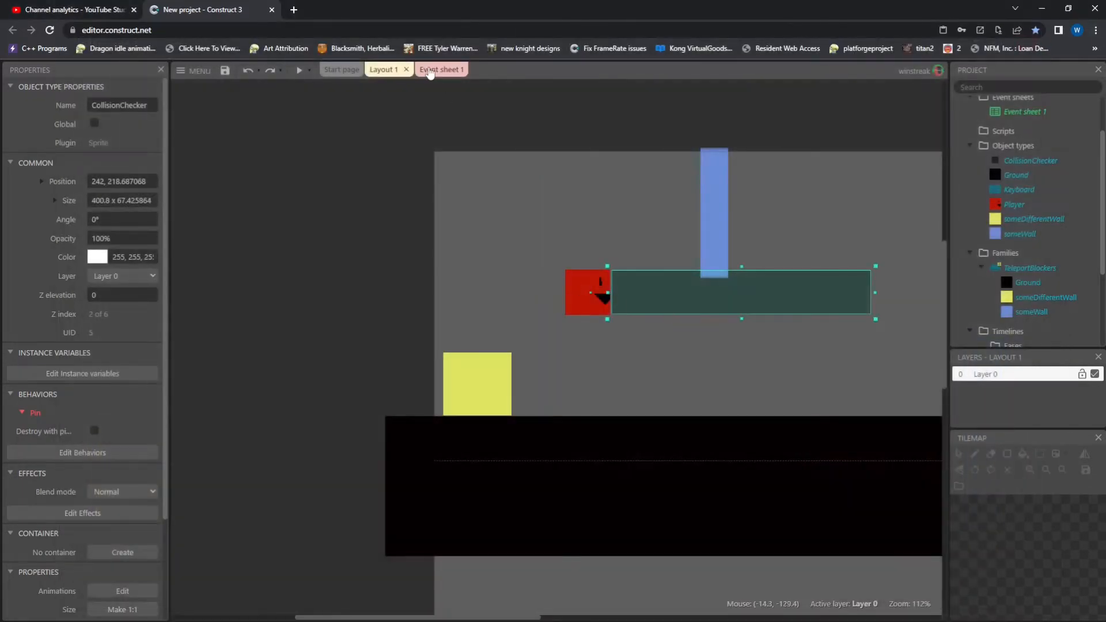
Step: Review the Pin-to-Player event on Event sheet 1, then bring the Player sprite into the Animations Editor
left_click(437, 69)
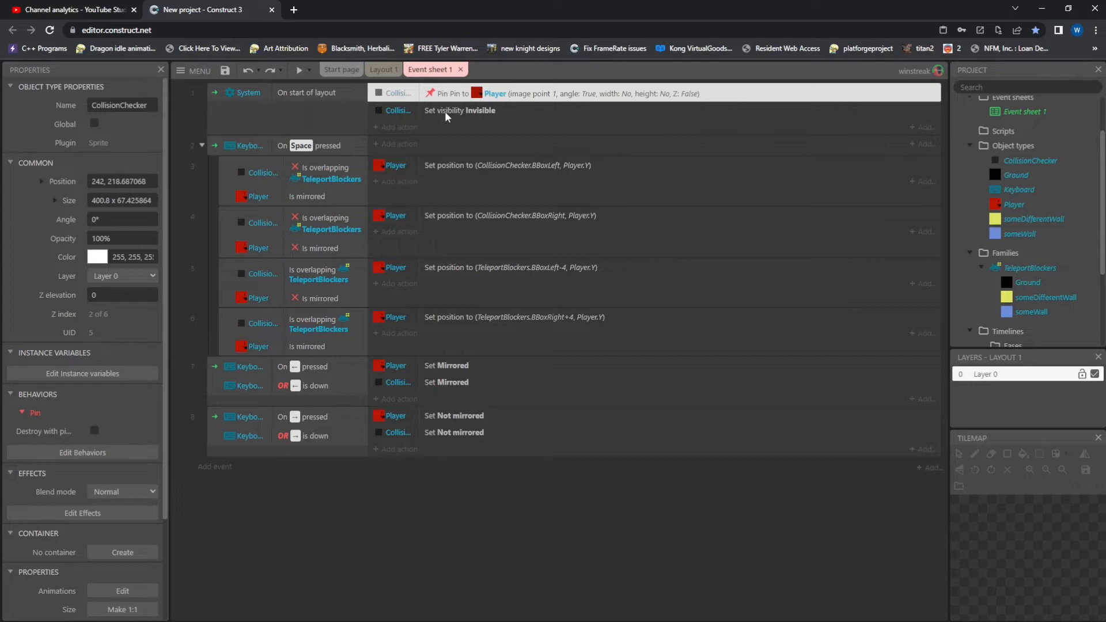
left_click(300, 71)
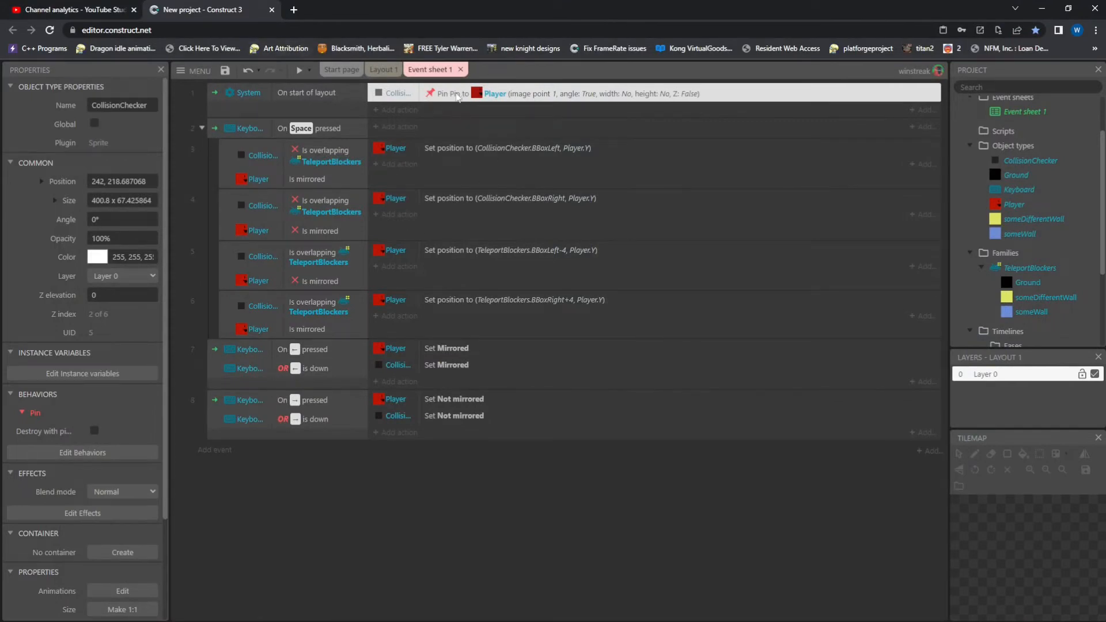
mouse_move(633, 97)
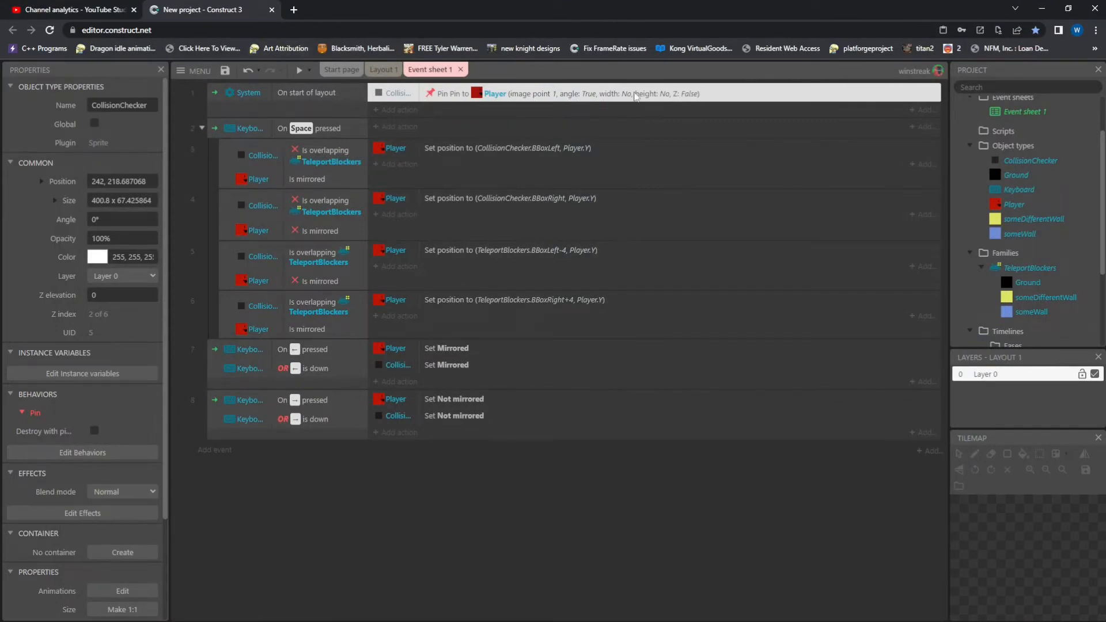
left_click(382, 69)
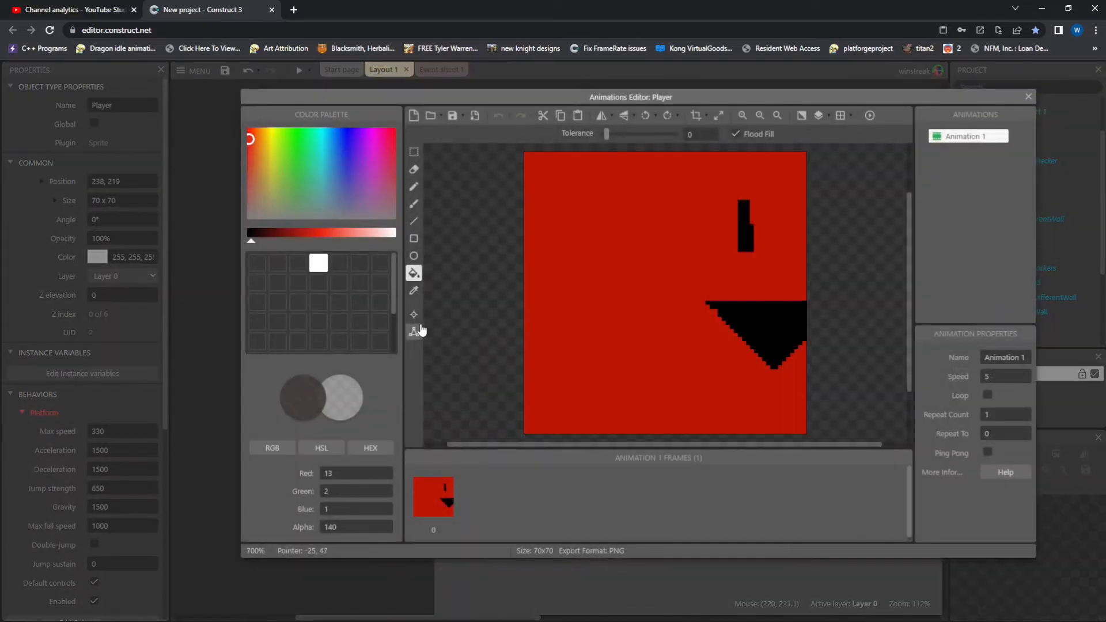
Step: Inspect the Player's image points before previewing the level
left_click(414, 314)
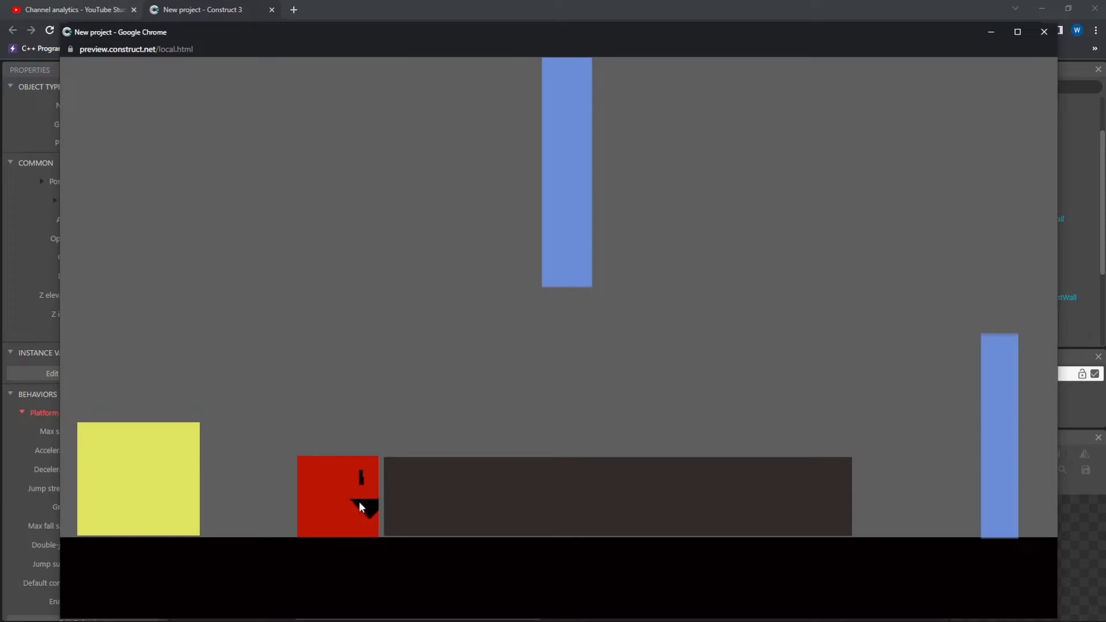
mouse_move(372, 512)
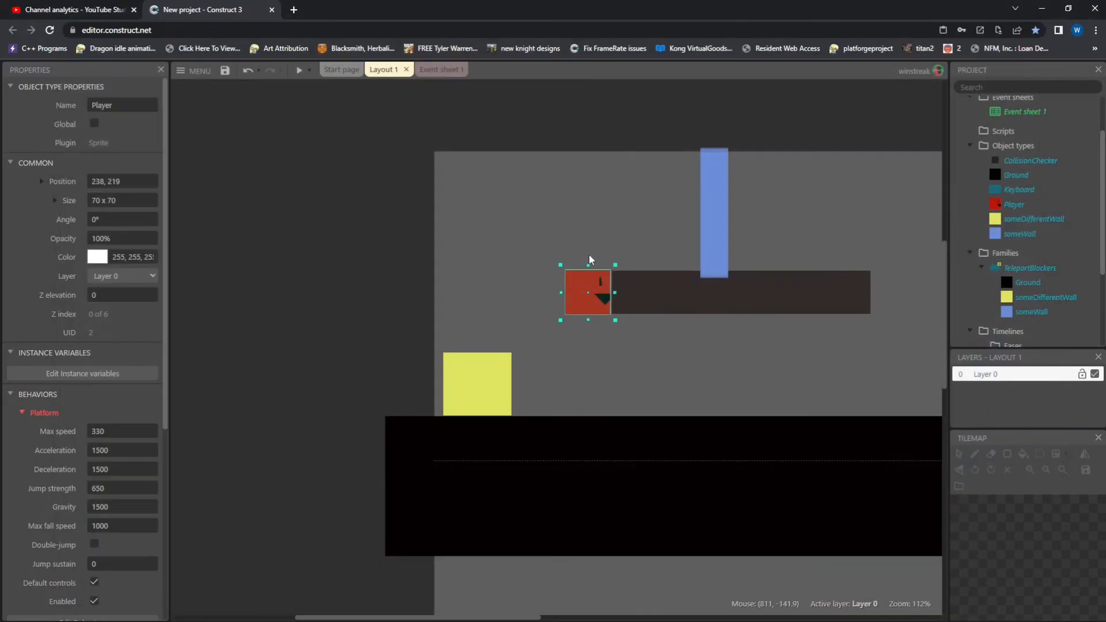
Step: Check the Pin action's parameters on Event sheet 1 and back out without changes
left_click(429, 69)
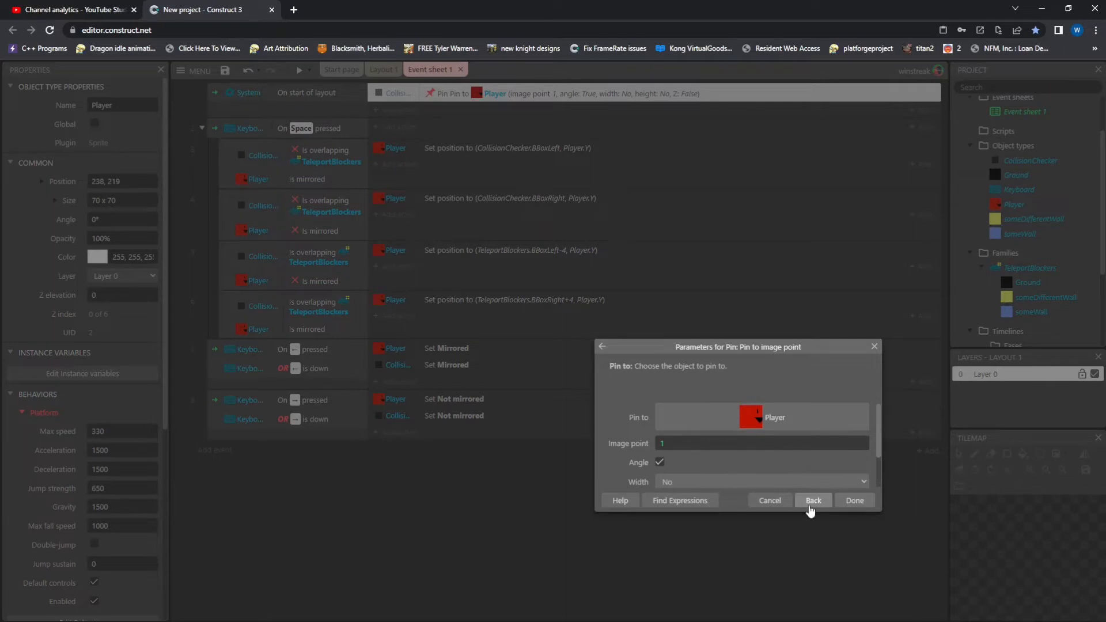
left_click(810, 500)
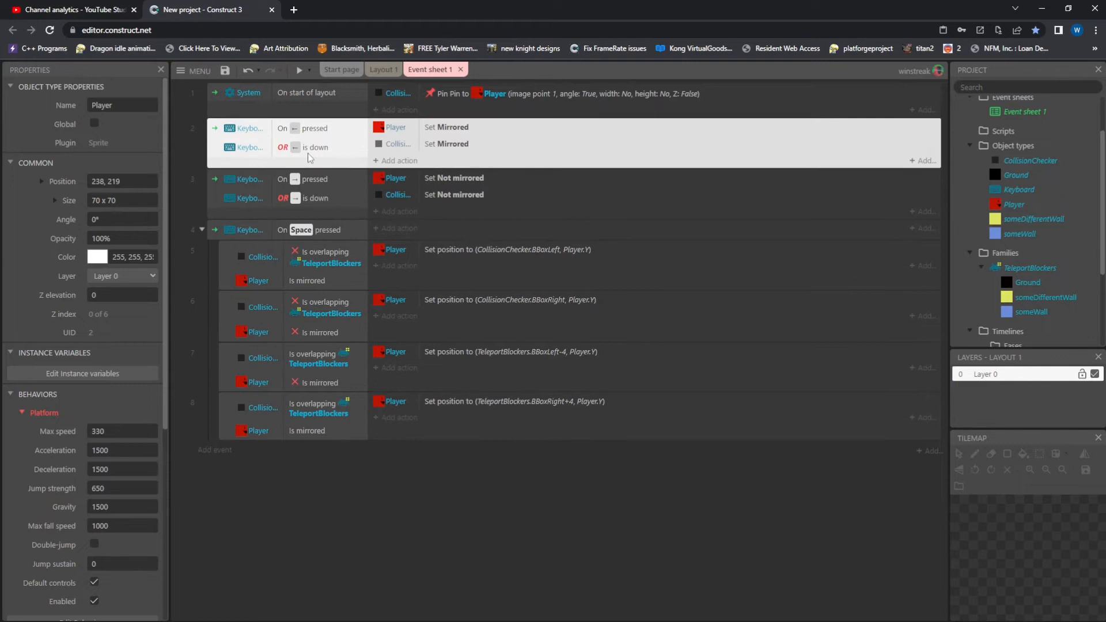
mouse_move(296, 134)
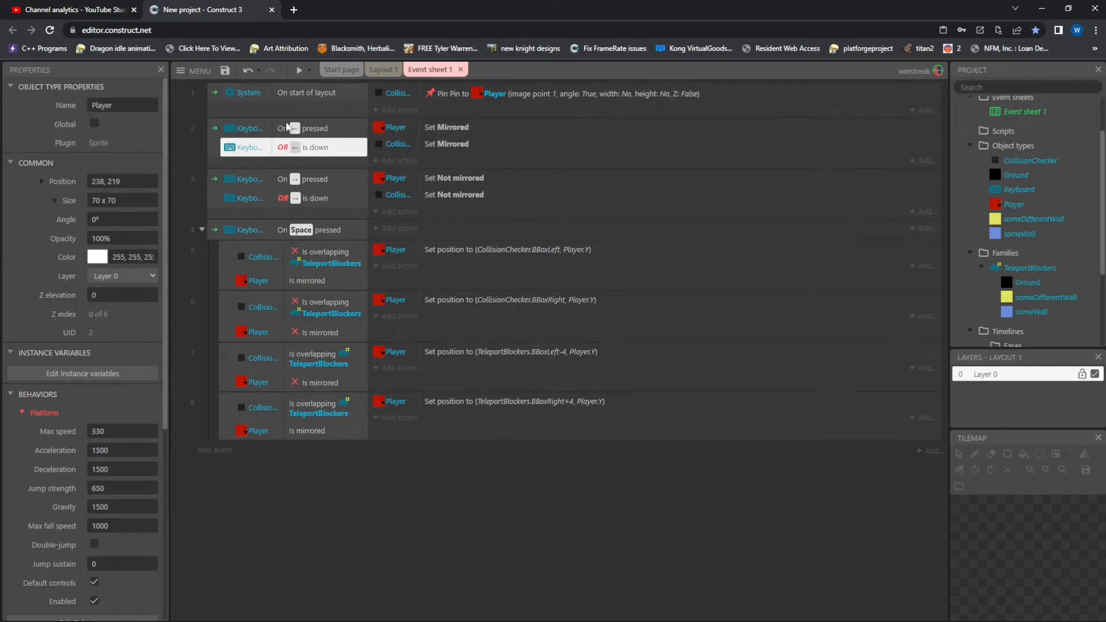
left_click(447, 127)
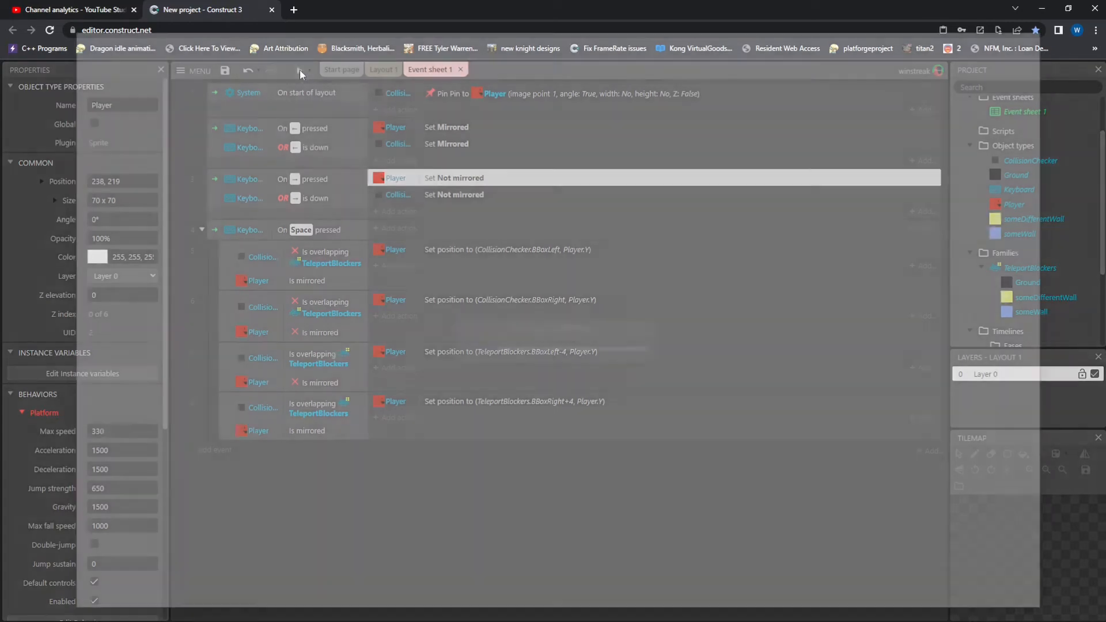
left_click(299, 70)
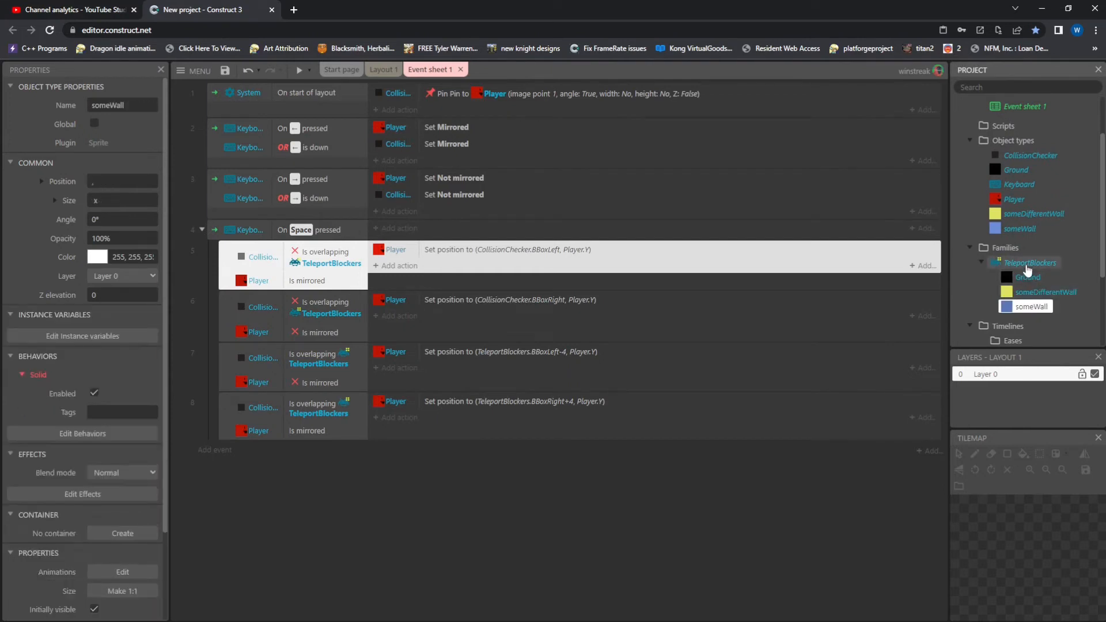
left_click(1030, 262)
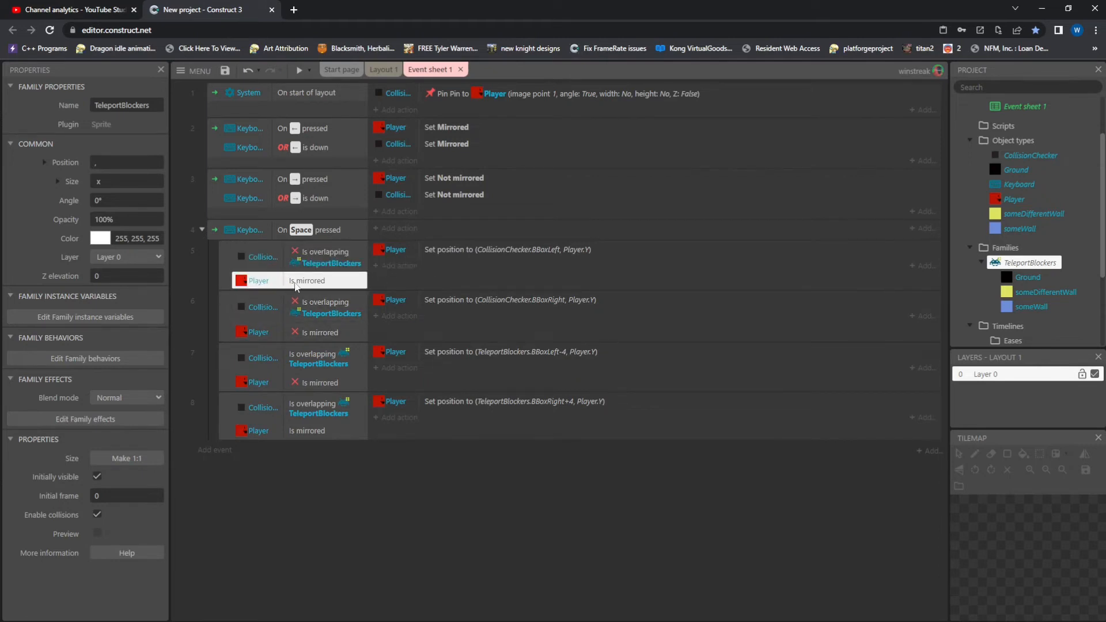
mouse_move(665, 244)
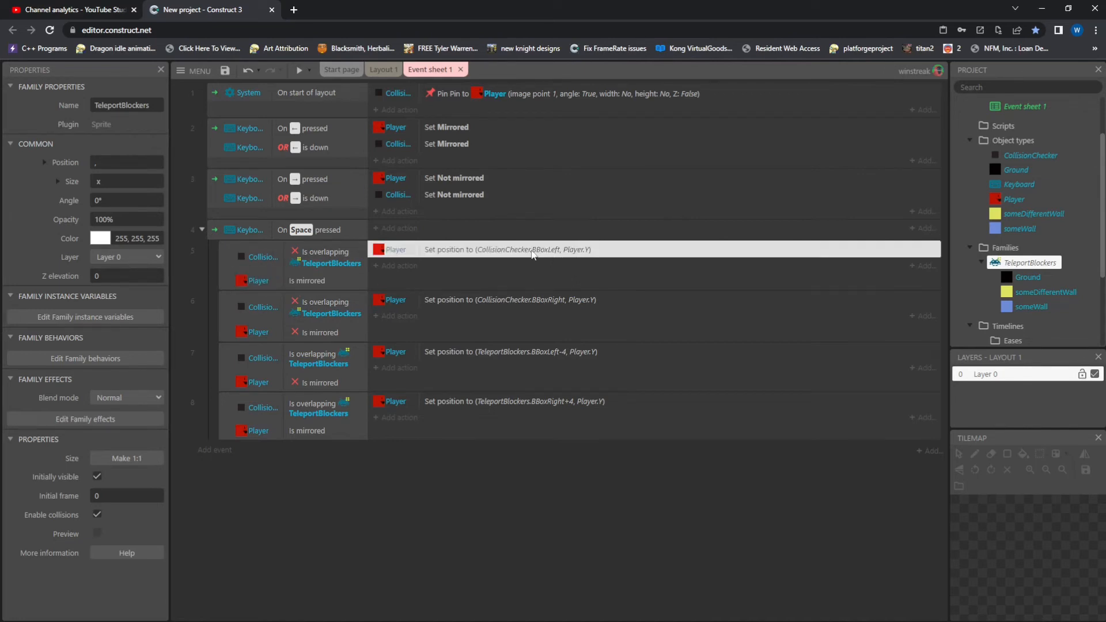
left_click(382, 69)
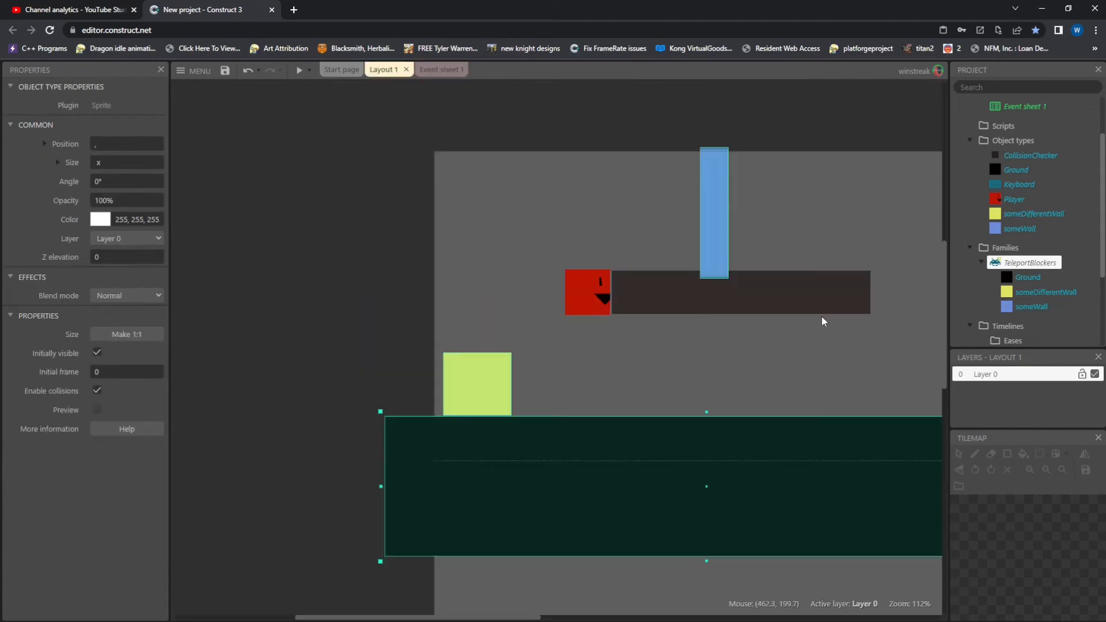
mouse_move(860, 306)
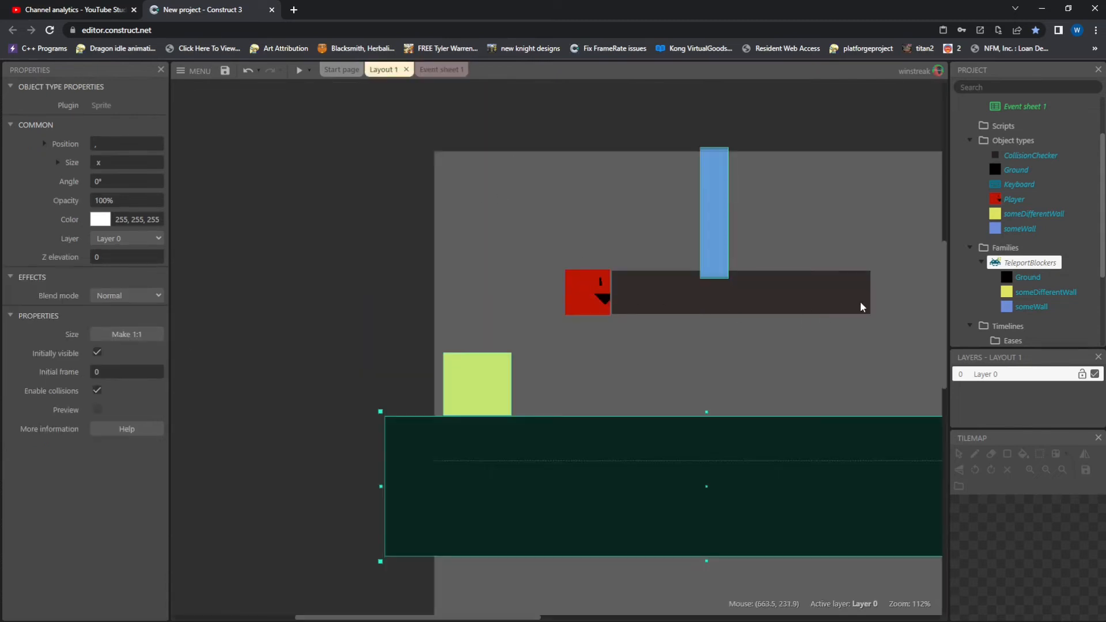
left_click(740, 291)
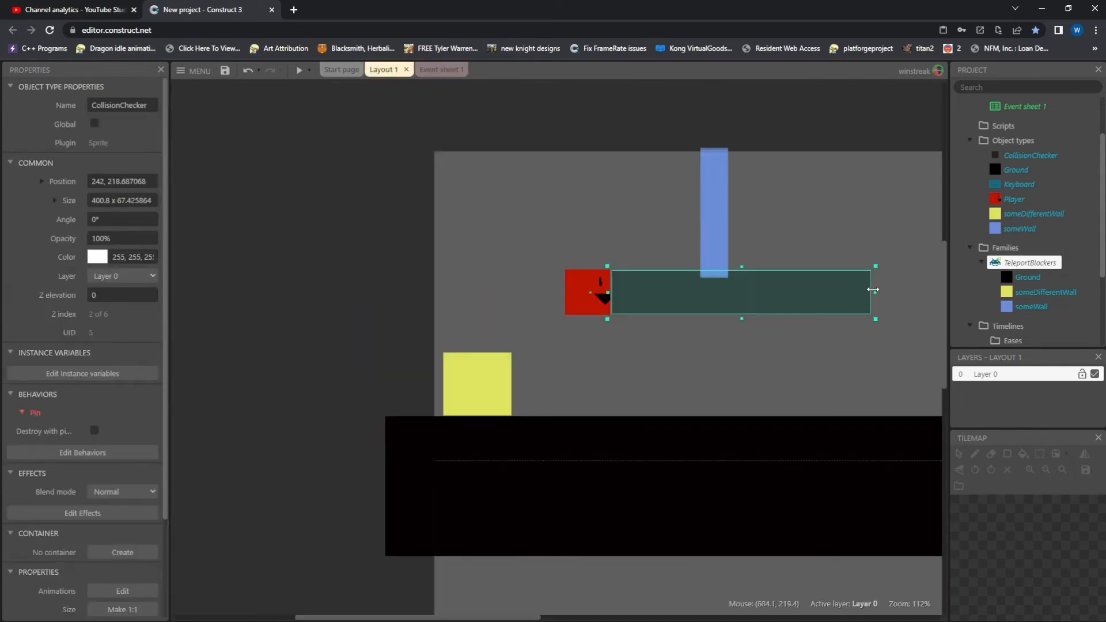
left_click(301, 70)
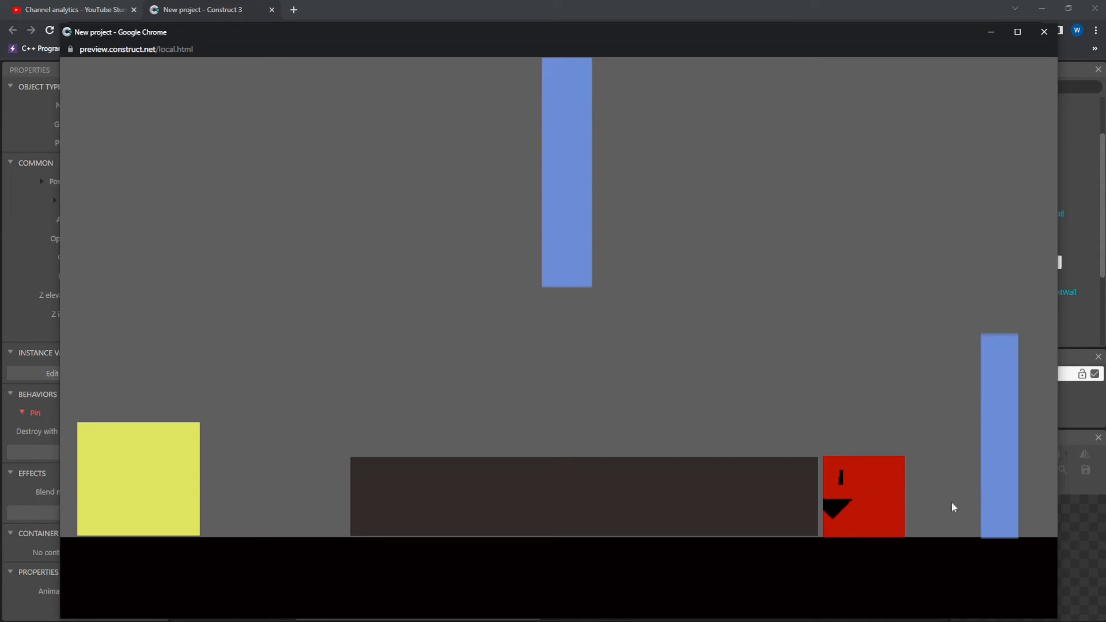
mouse_move(400, 498)
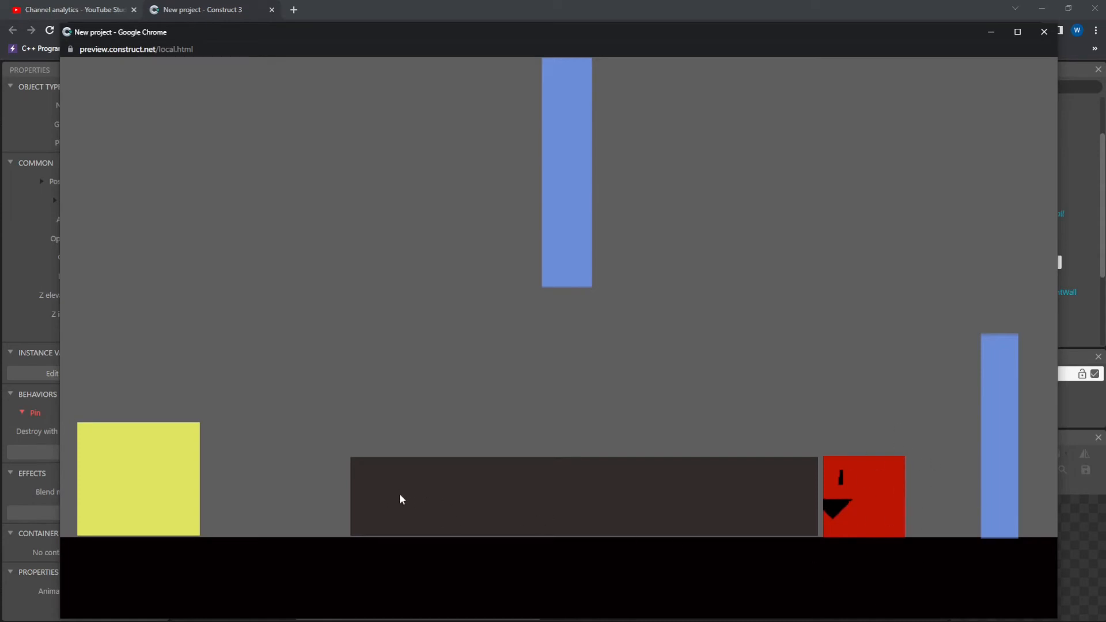
mouse_move(338, 491)
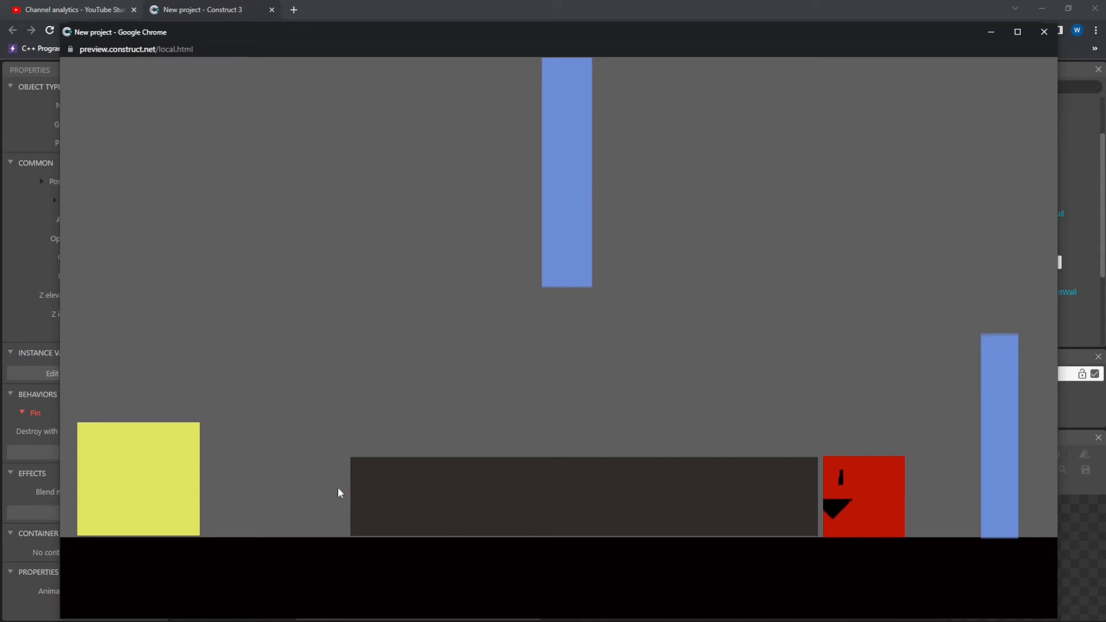
mouse_move(1044, 33)
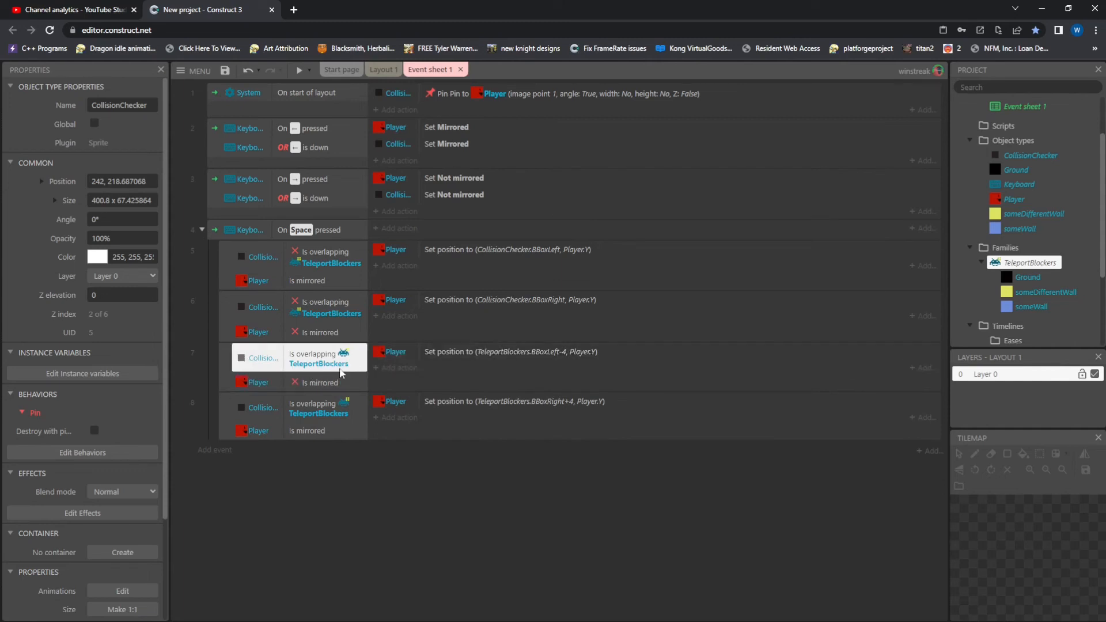
mouse_move(318, 350)
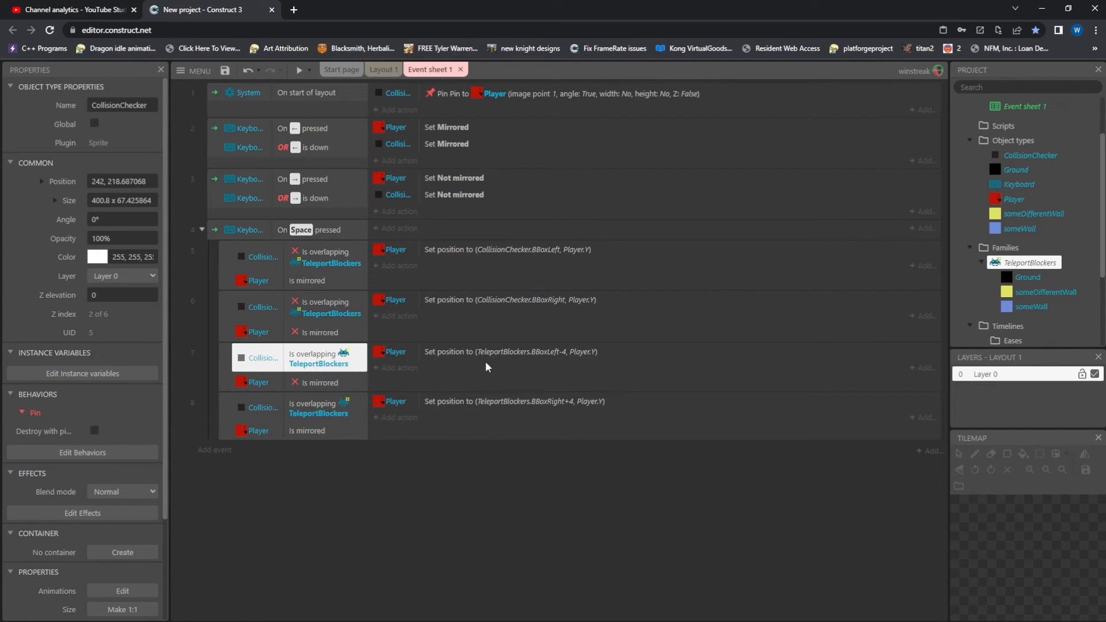
Step: Inspect event 7's teleport action and the Ground and someDifferentWall family members, then begin a new action
left_click(508, 352)
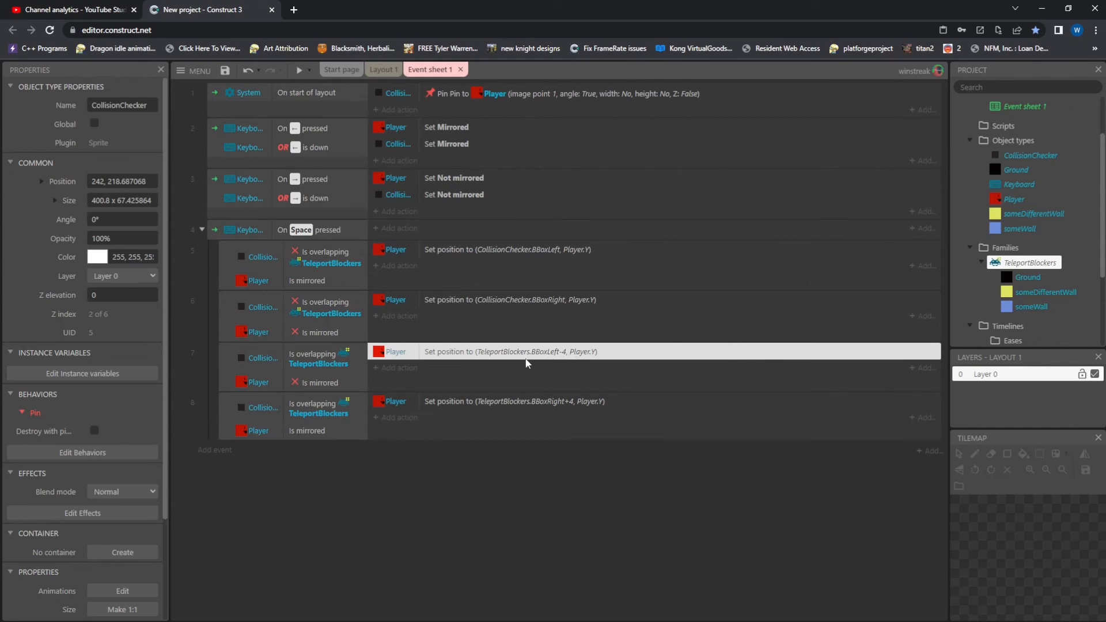
left_click(1027, 276)
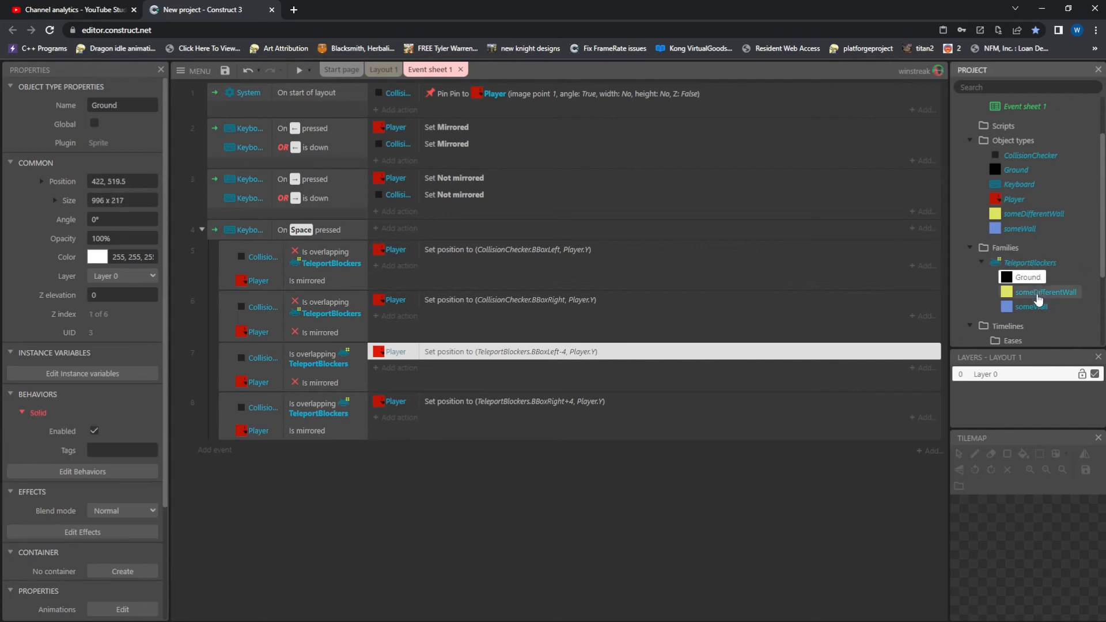
left_click(1045, 291)
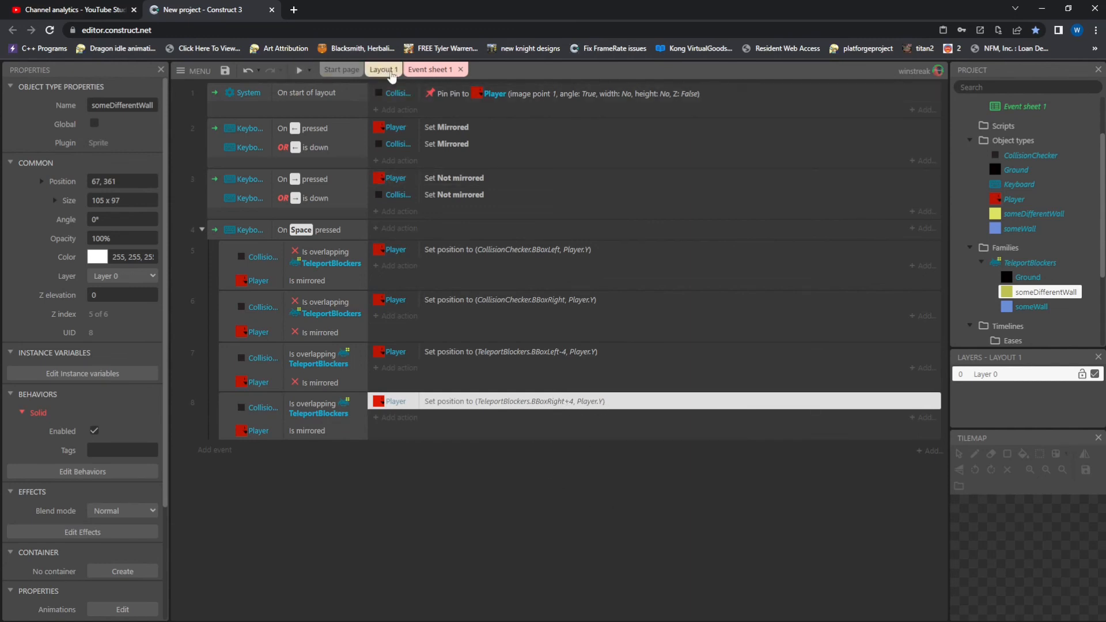
left_click(399, 417)
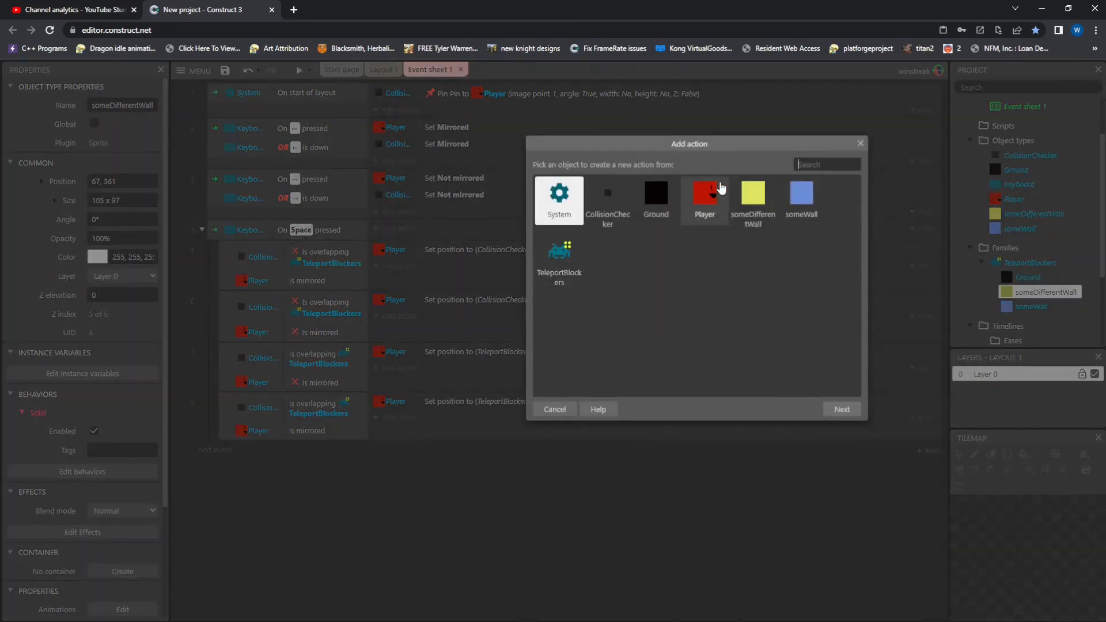